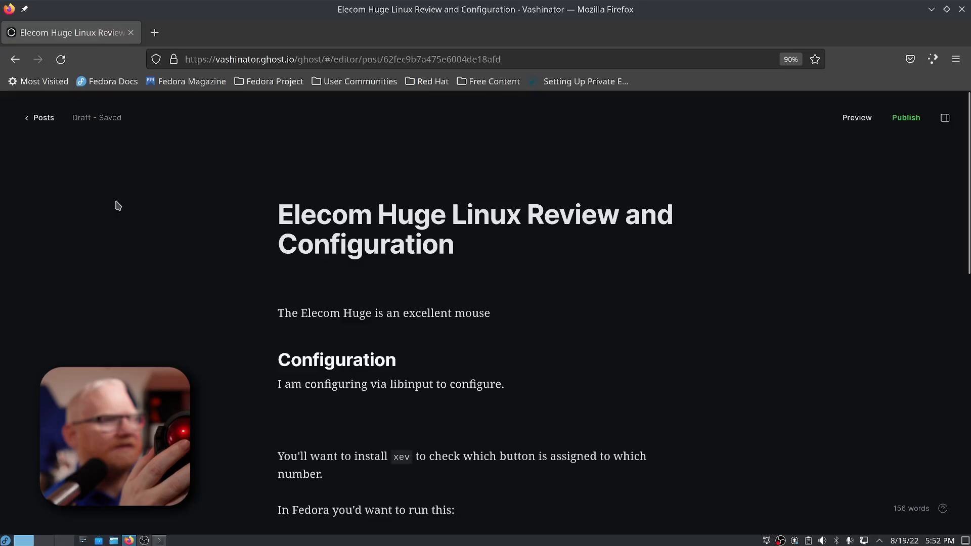
pyautogui.scroll(-3)
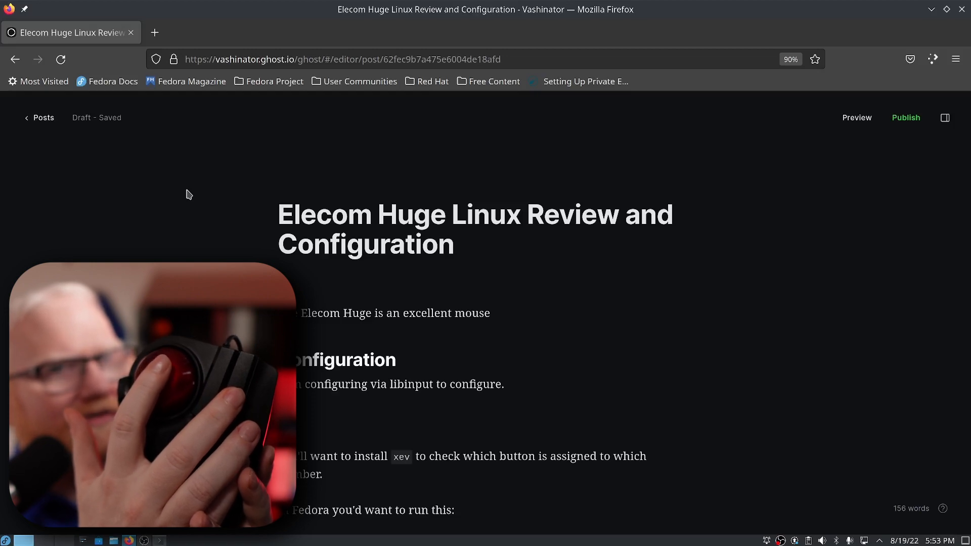
pyautogui.scroll(-3)
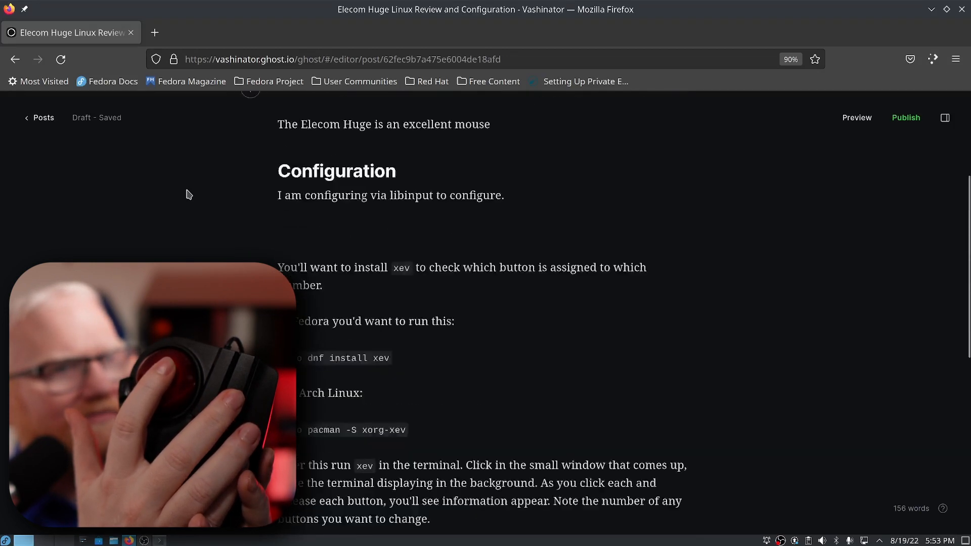
pyautogui.scroll(-3)
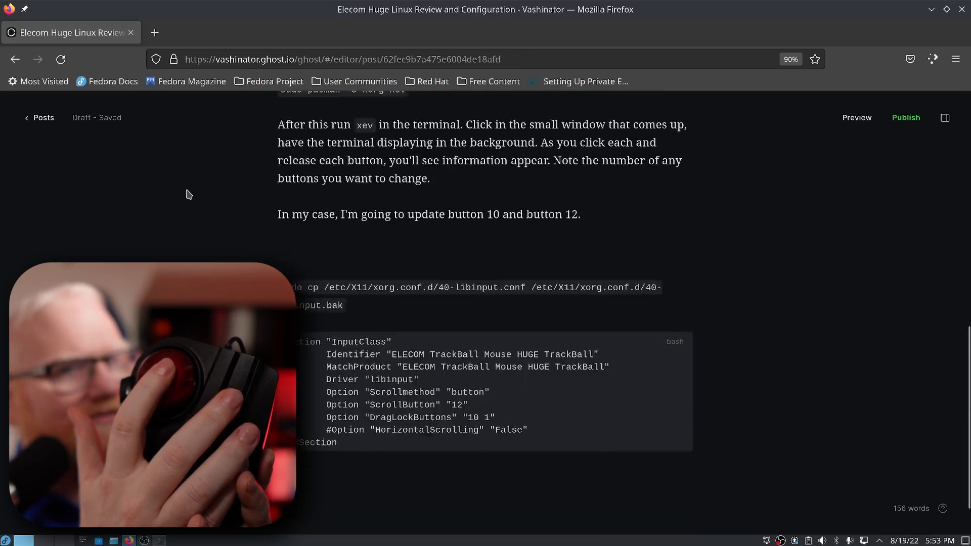
pyautogui.scroll(-3)
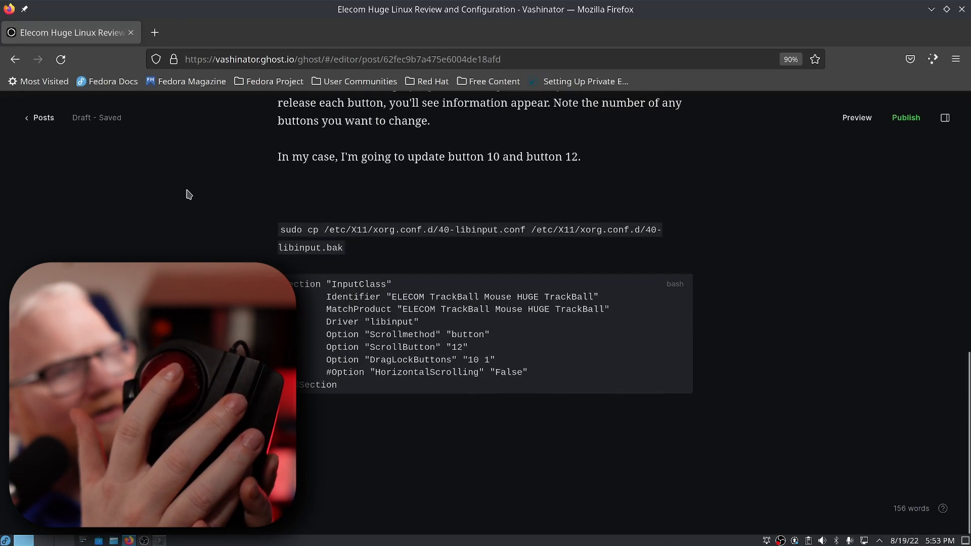
pyautogui.scroll(3)
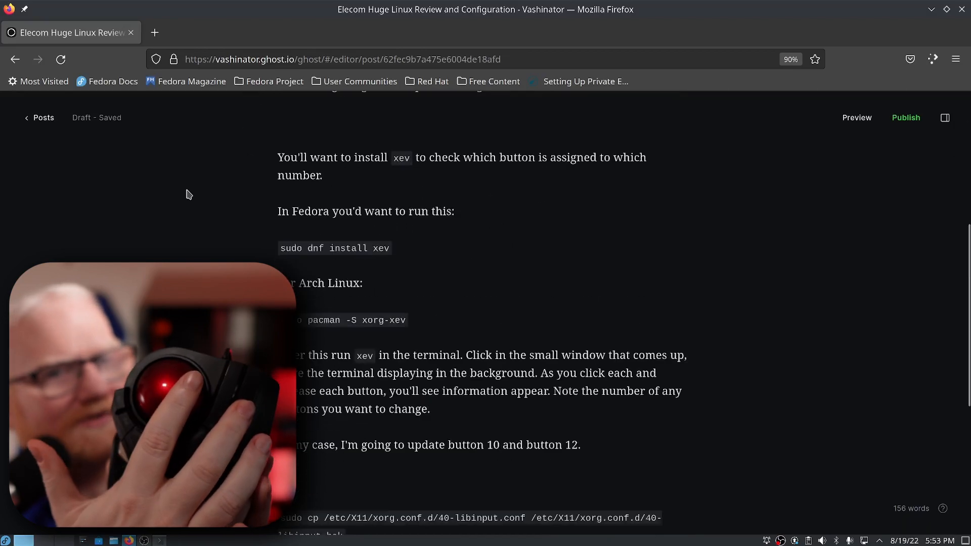
pyautogui.scroll(-3)
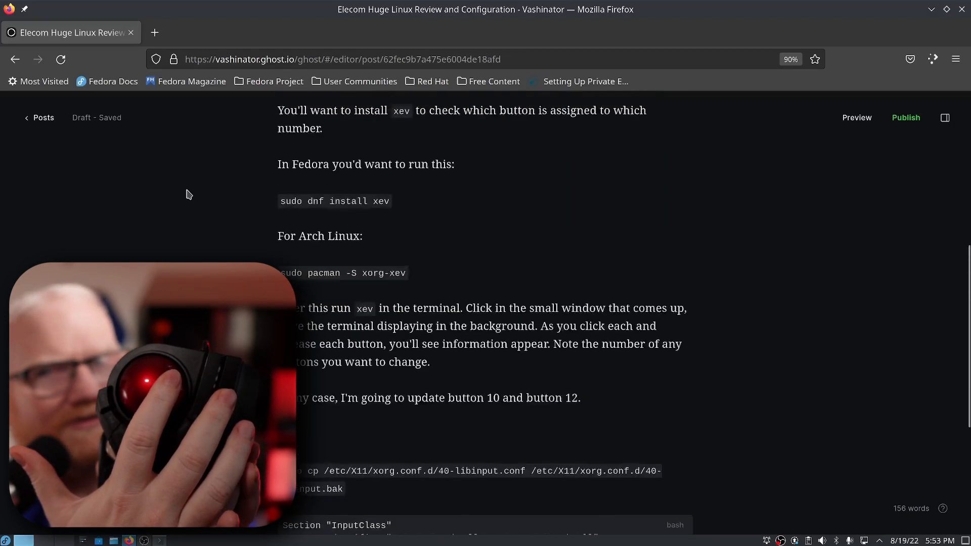
pyautogui.scroll(3)
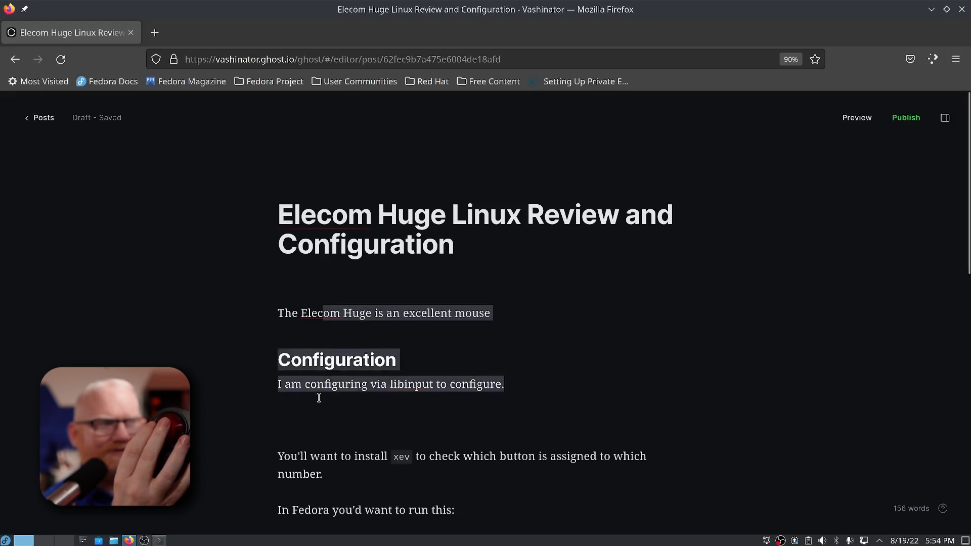
pyautogui.scroll(-3)
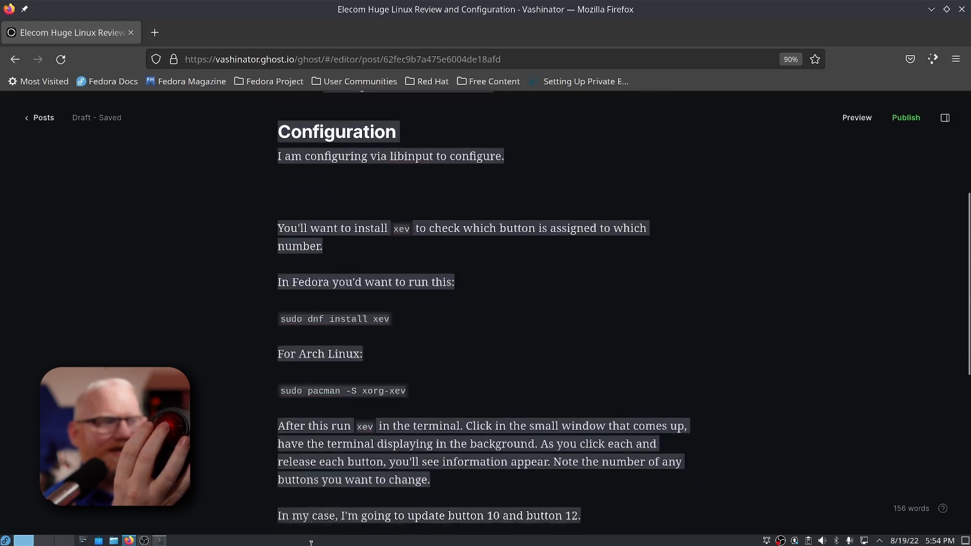